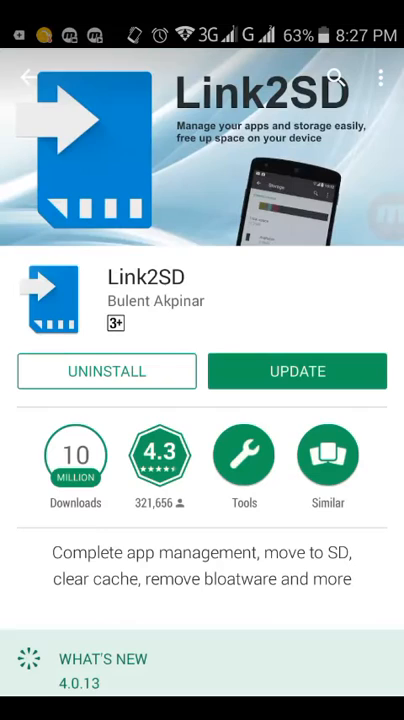
Start the Link2SD update from its Play Store page so the permission request appears.
{"action": "left_click", "coordinate": [338, 77]}
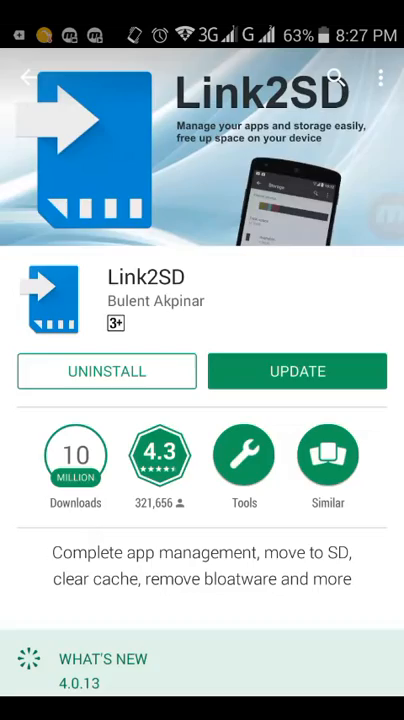
{"action": "left_click", "coordinate": [296, 371]}
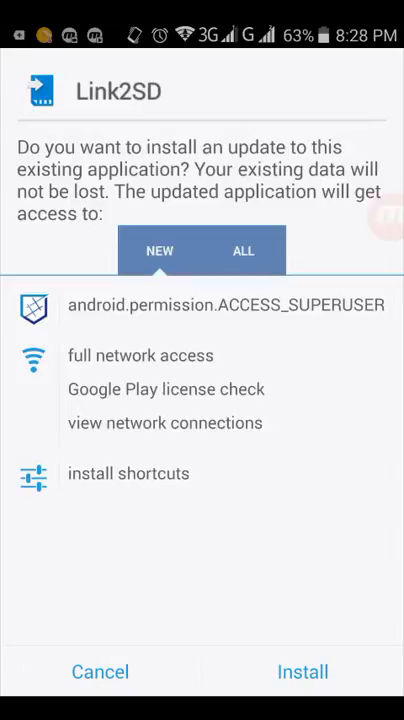
Accept the permissions and install the Link2SD update over the existing app.
{"action": "left_click", "coordinate": [302, 672]}
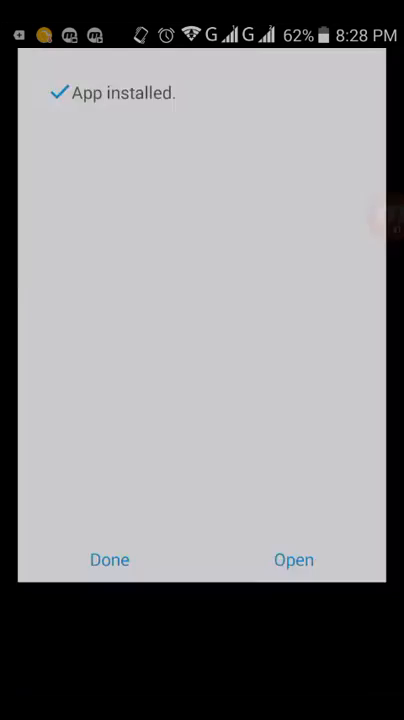
Launch the updated Link2SD and dismiss the What's new changelog to reach the app list.
{"action": "left_click", "coordinate": [293, 559]}
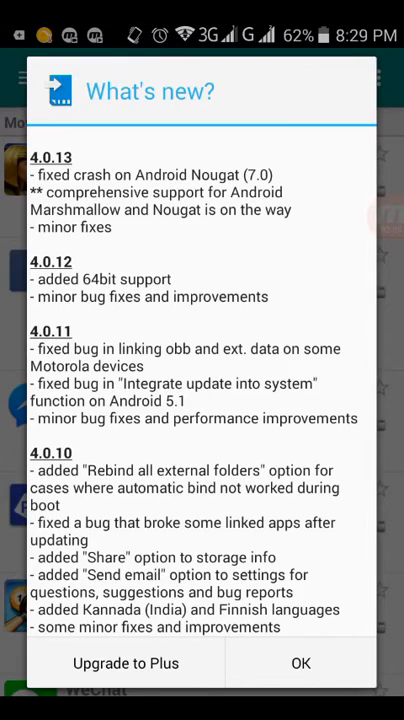
{"action": "scroll", "scroll_direction": "down", "scroll_amount": 3}
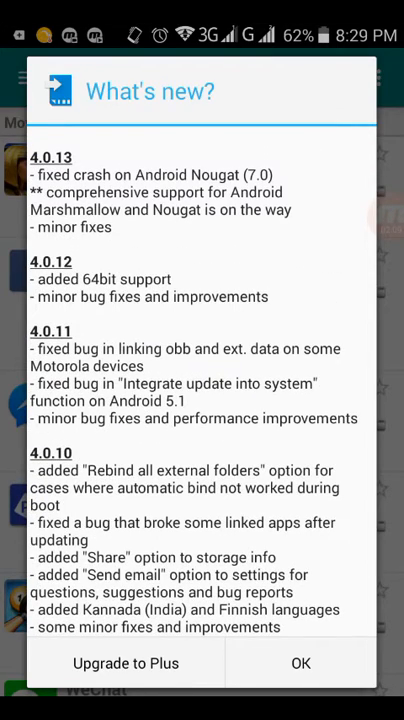
{"action": "left_click", "coordinate": [299, 663]}
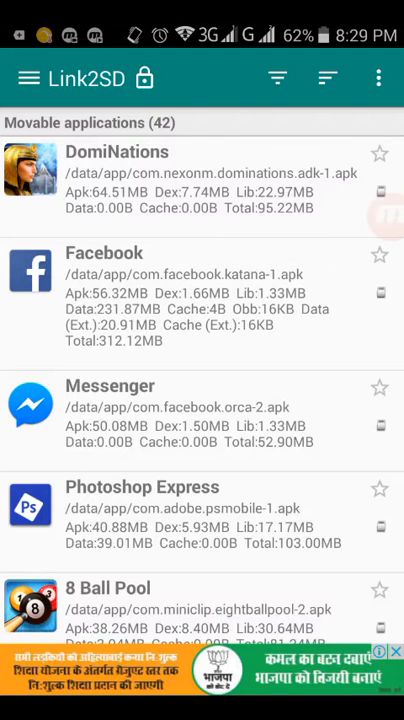
Scroll the Movable applications list down to Toy Defense 3.
{"action": "scroll", "scroll_direction": "down", "scroll_amount": 3}
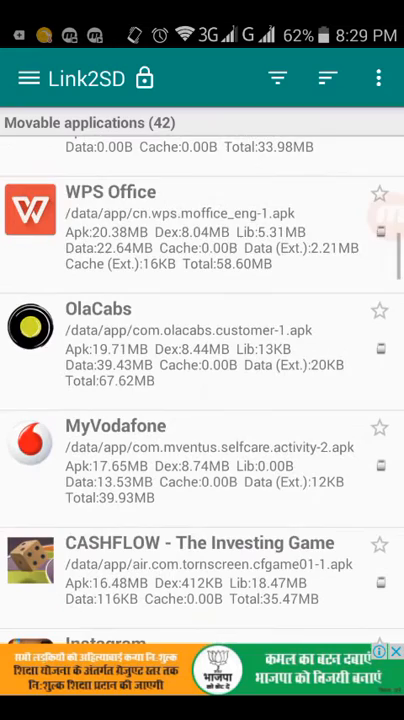
{"action": "scroll", "scroll_direction": "down", "scroll_amount": 3}
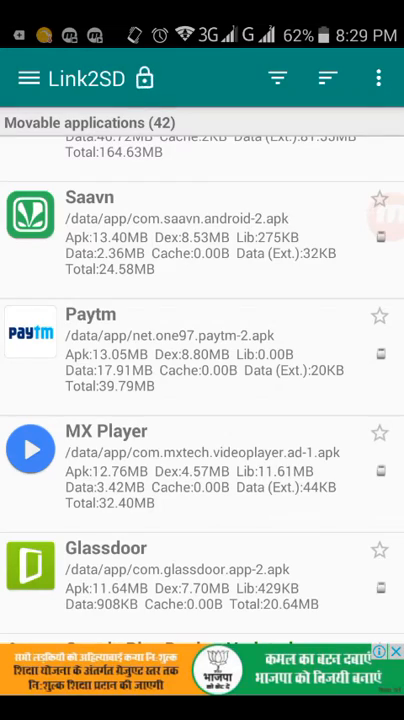
{"action": "scroll", "scroll_direction": "down", "scroll_amount": 3}
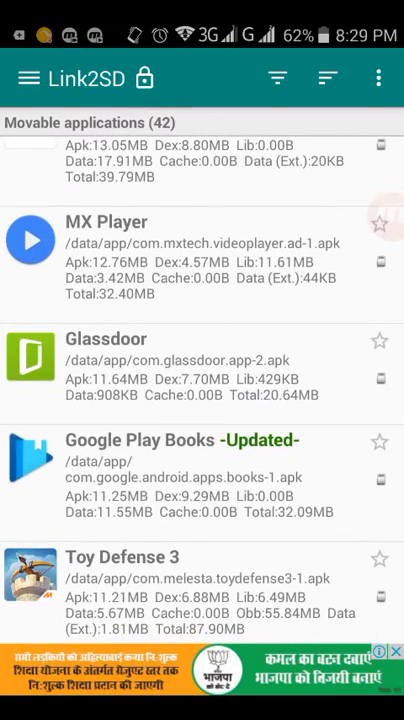
{"action": "scroll", "scroll_direction": "down", "scroll_amount": 3}
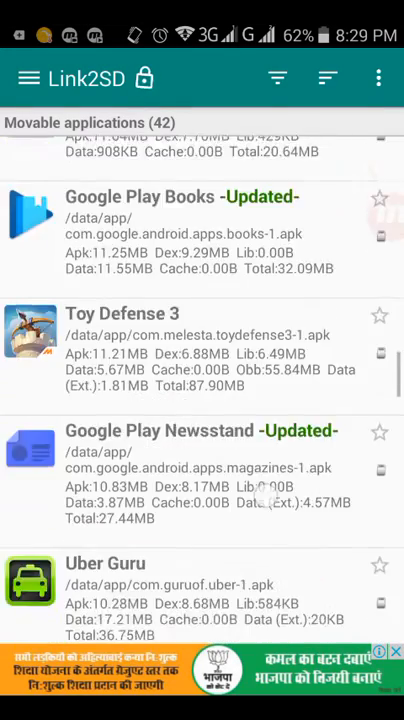
{"action": "scroll", "scroll_direction": "down", "scroll_amount": 3}
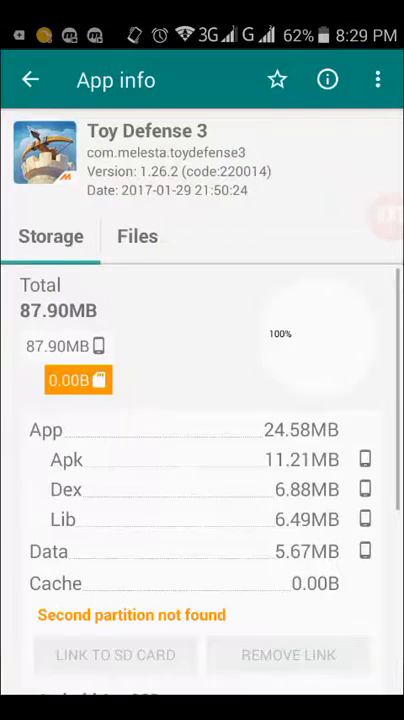
Request moving Toy Defense 3 to the SD card via the Android App2SD section.
{"action": "scroll", "scroll_direction": "down", "scroll_amount": 3}
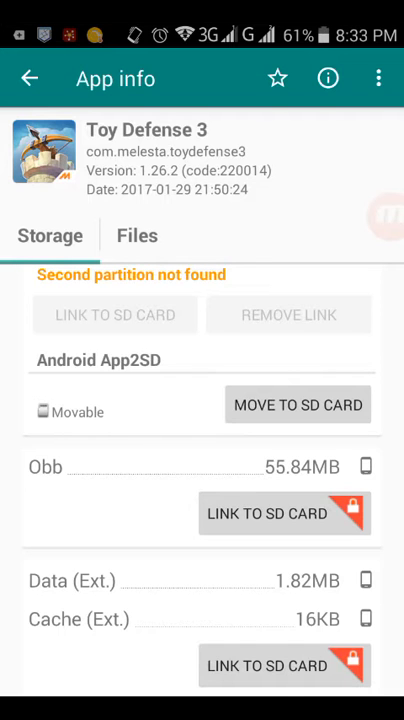
{"action": "left_click", "coordinate": [297, 404]}
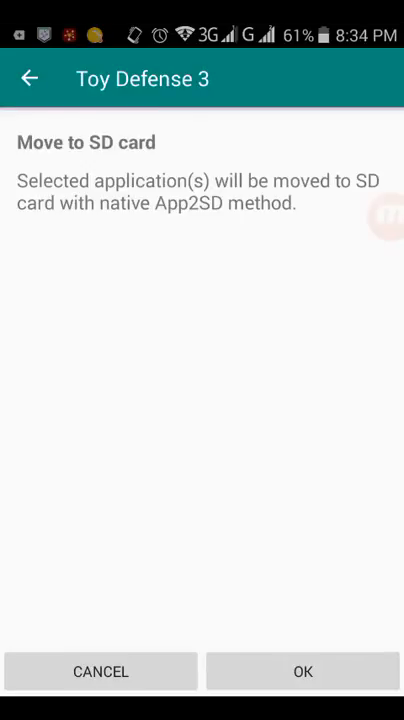
Confirm the native App2SD move of Toy Defense 3, then request and confirm it a second time.
{"action": "left_click", "coordinate": [303, 671]}
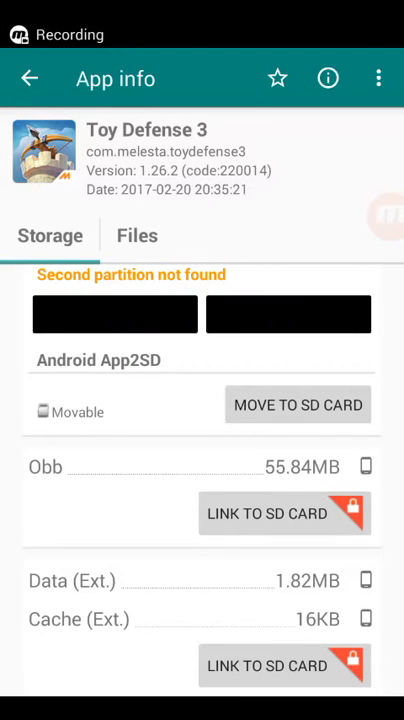
{"action": "left_click", "coordinate": [297, 404]}
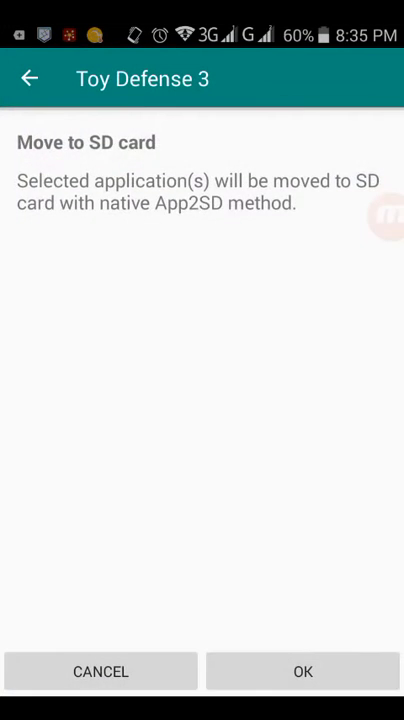
{"action": "left_click", "coordinate": [303, 671]}
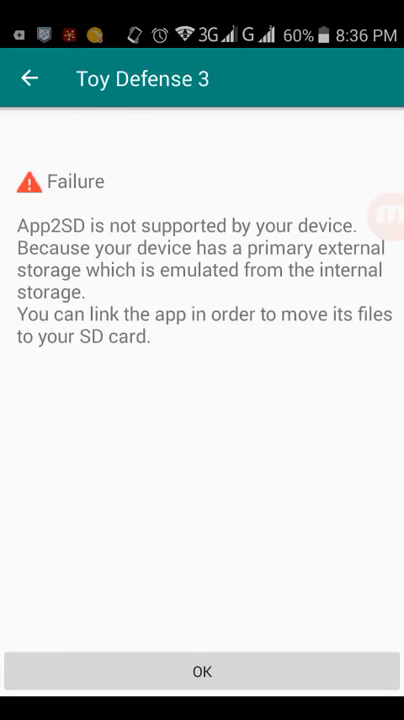
Dismiss the 'App2SD not supported' failure notice and leave Link2SD for the home screen.
{"action": "left_click", "coordinate": [202, 671]}
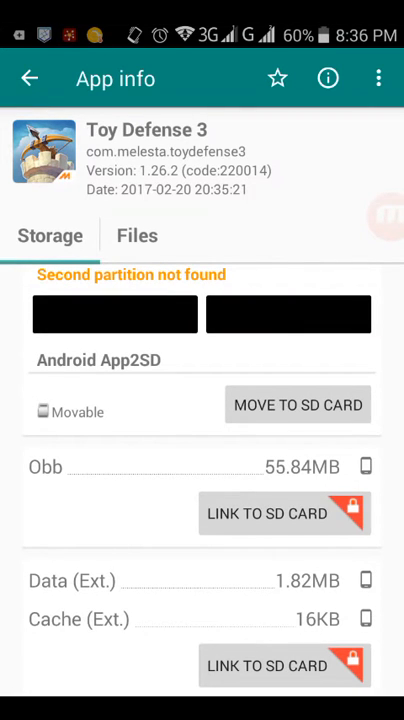
{"action": "key", "text": "recent_apps"}
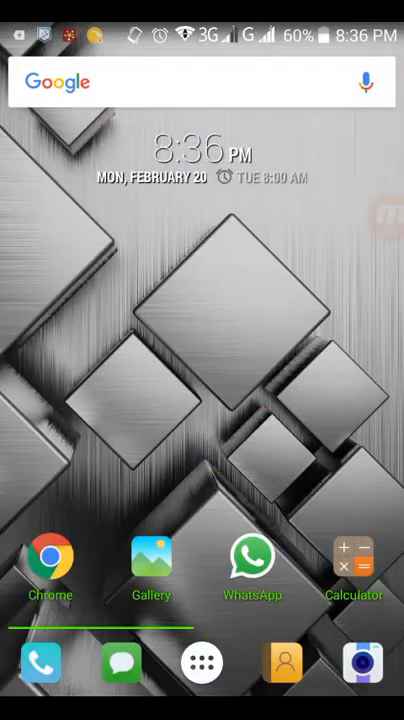
From the app drawer, reach Toy Defense 3's App info and move it to the SD card.
{"action": "left_click", "coordinate": [202, 664]}
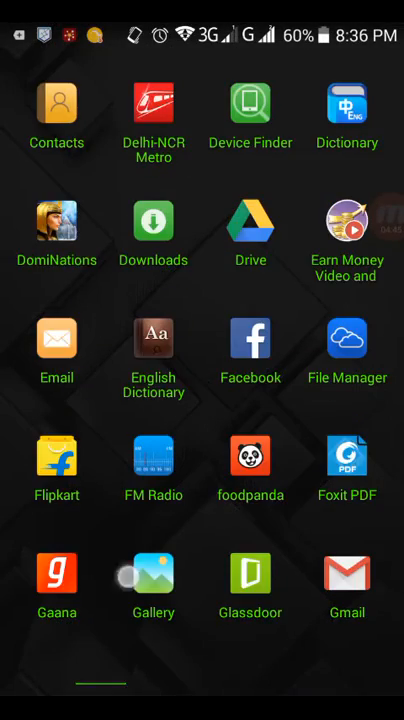
{"action": "scroll", "scroll_direction": "left", "scroll_amount": 3}
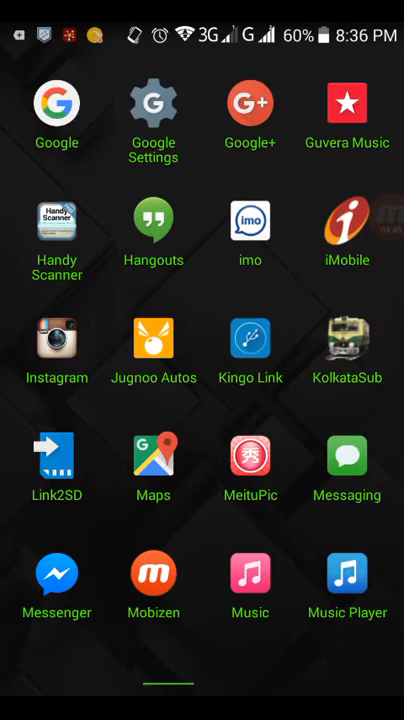
{"action": "scroll", "scroll_direction": "left", "scroll_amount": 3}
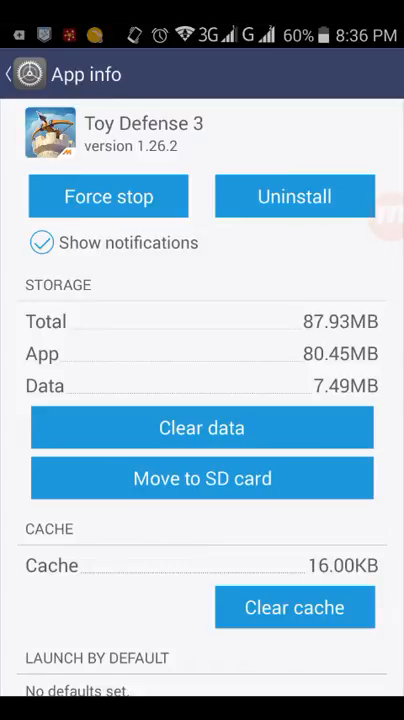
{"action": "left_click", "coordinate": [202, 478]}
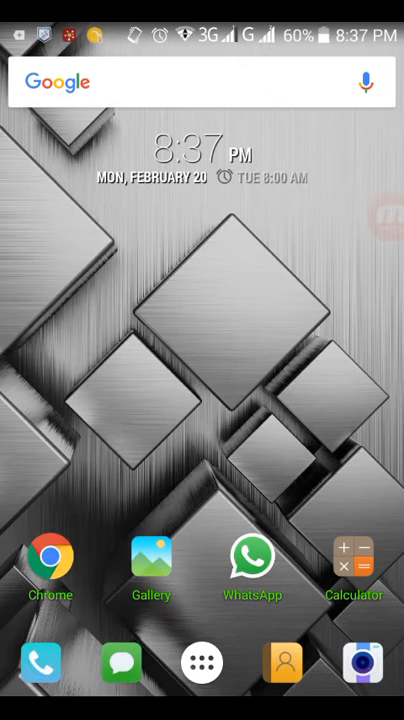
{"action": "left_click", "coordinate": [202, 662]}
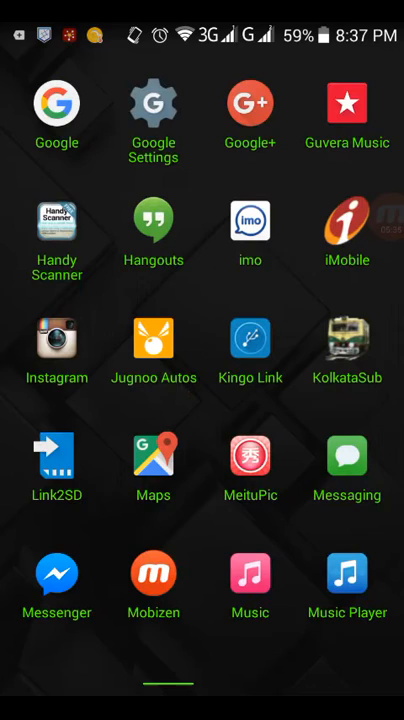
{"action": "left_click", "coordinate": [57, 457]}
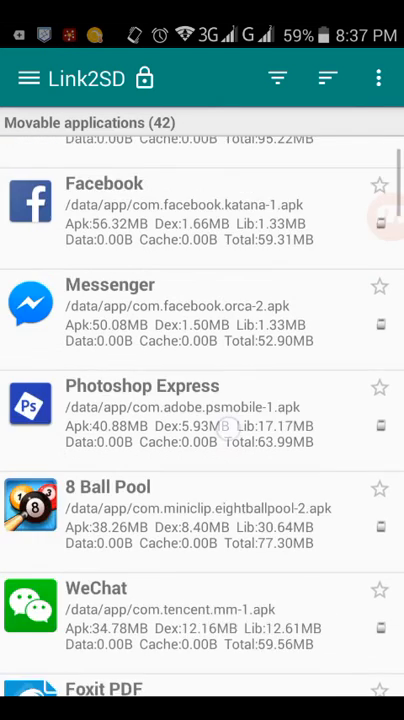
{"action": "scroll", "scroll_direction": "down", "scroll_amount": 3}
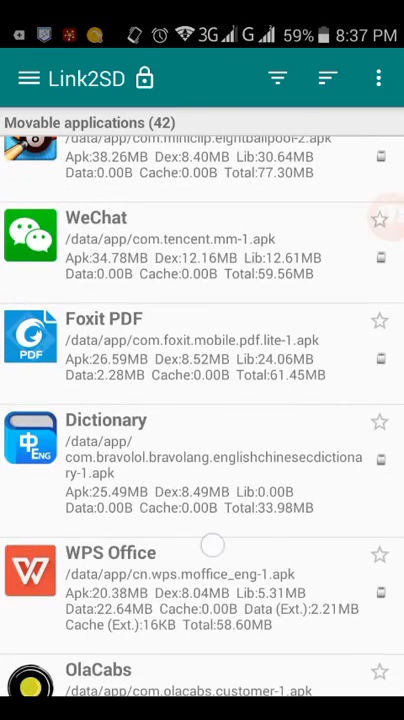
{"action": "scroll", "scroll_direction": "down", "scroll_amount": 3}
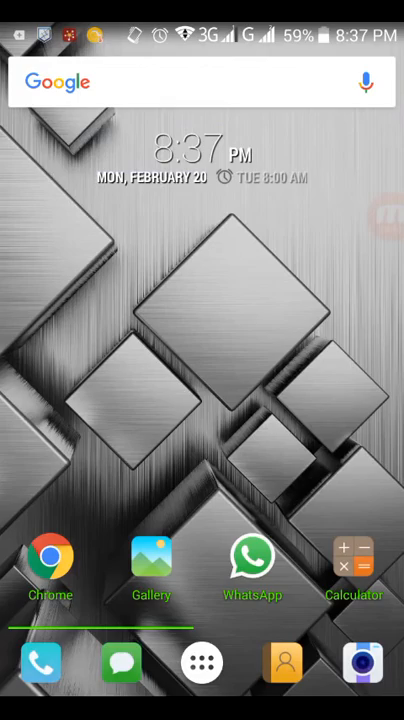
From the app drawer, reach Dictionary's App info and move it to the SD card.
{"action": "left_click", "coordinate": [202, 663]}
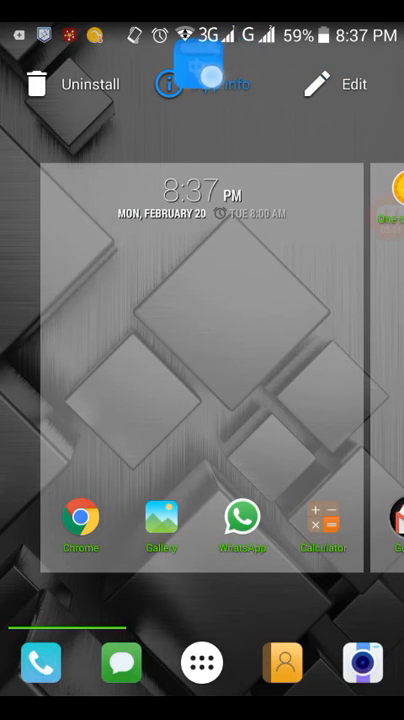
{"action": "left_click", "coordinate": [203, 84]}
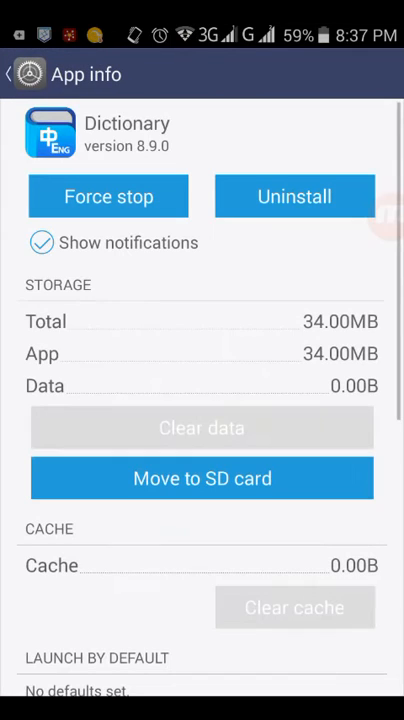
{"action": "left_click", "coordinate": [201, 478]}
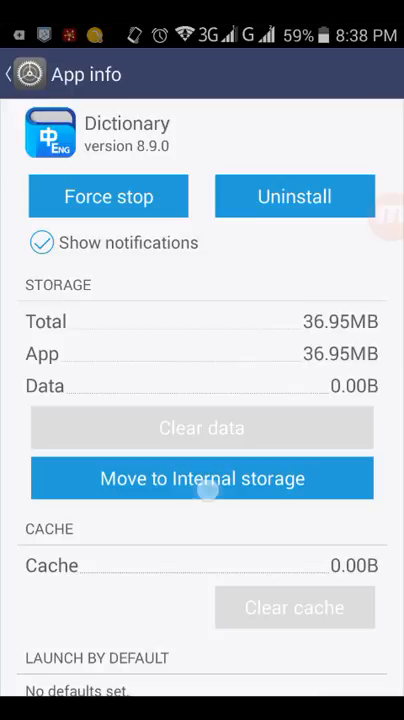
Let Dictionary's move to SD finish, then bring up Kingo SuperUser's Allow Root Permission list.
{"action": "left_click", "coordinate": [201, 478]}
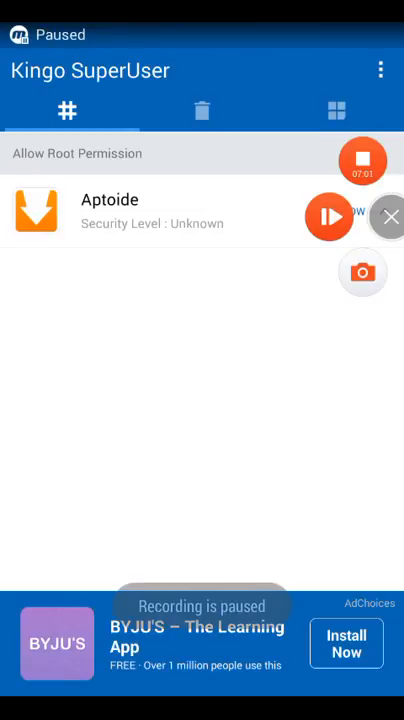
{"action": "left_click", "coordinate": [330, 216]}
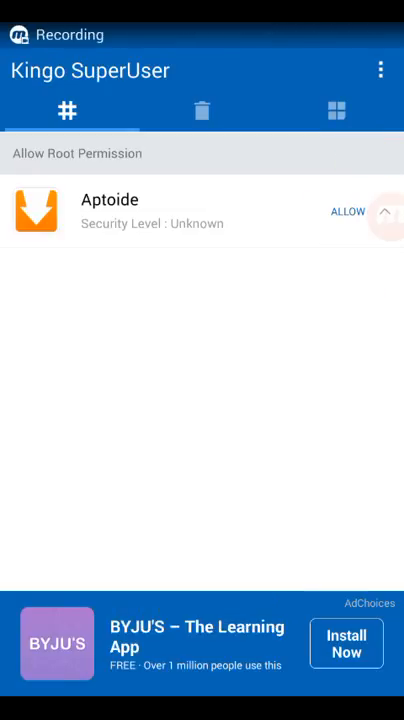